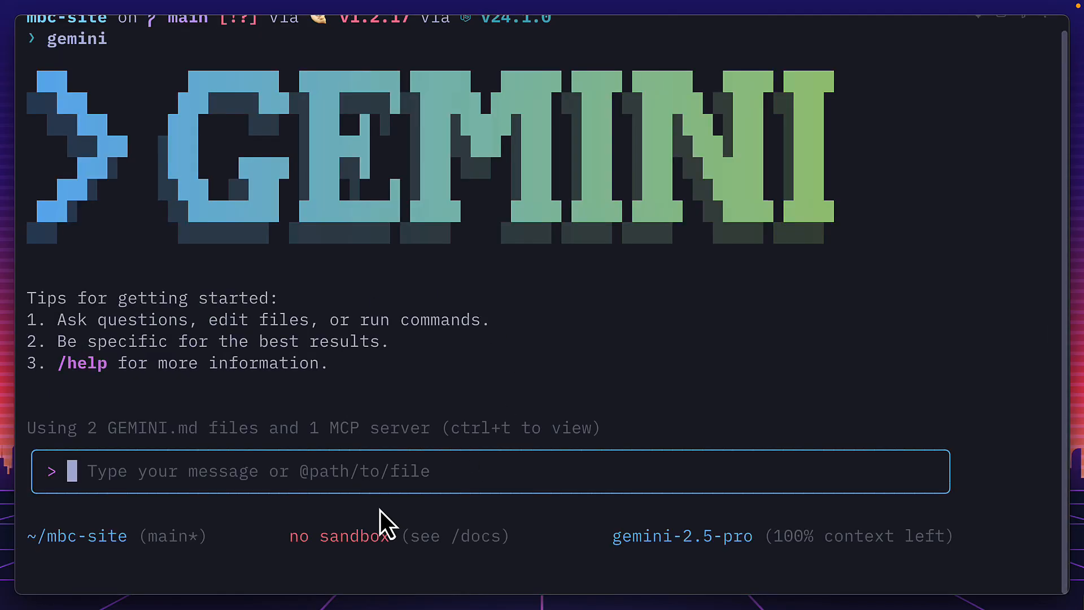
Step: Browse Gemini CLI slash commands, filtering for 'com', in the mbc-site project session
{"action": "type", "text": "/"}
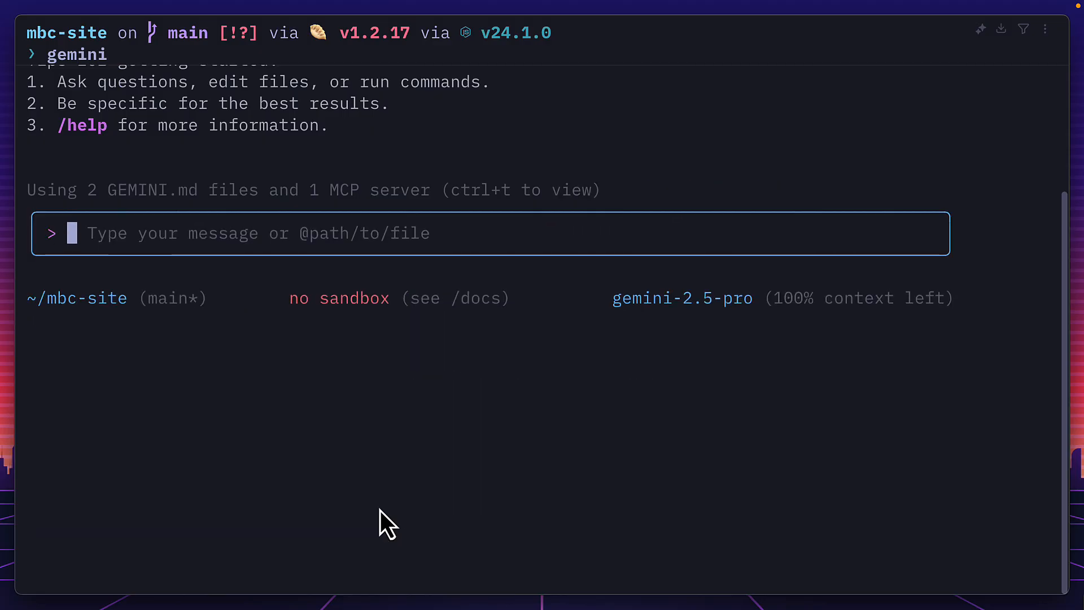
{"action": "type", "text": "/com"}
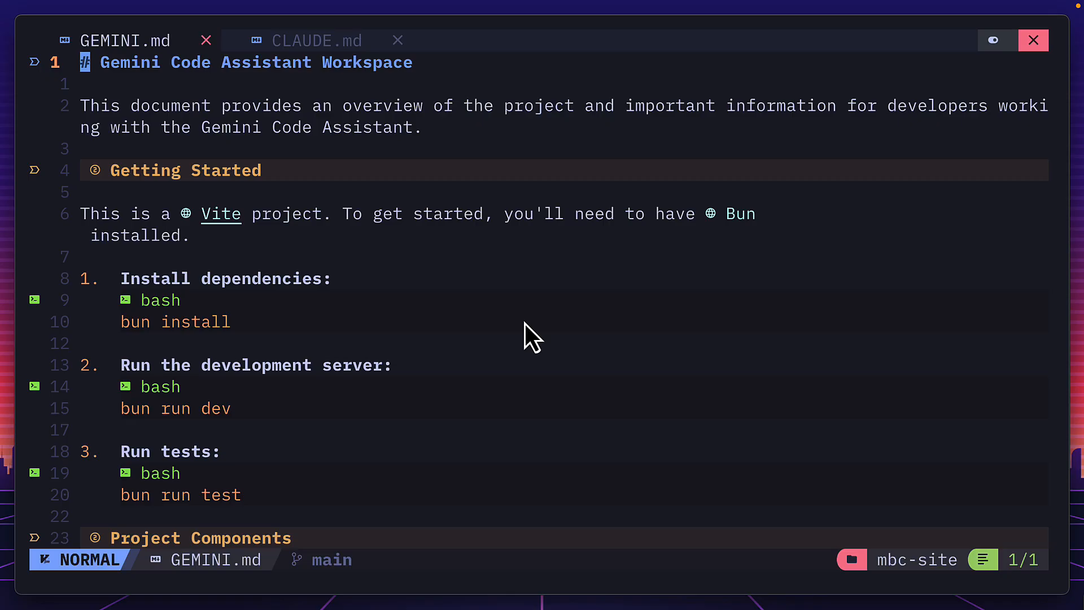
{"action": "left_click", "coordinate": [316, 40]}
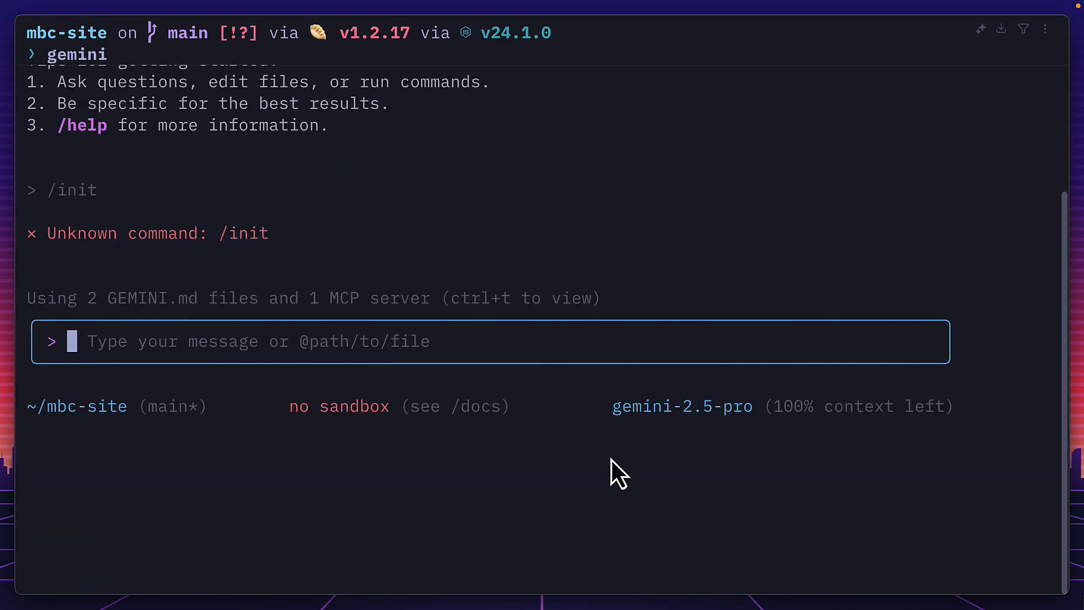
{"action": "mouse_move", "coordinate": [283, 280]}
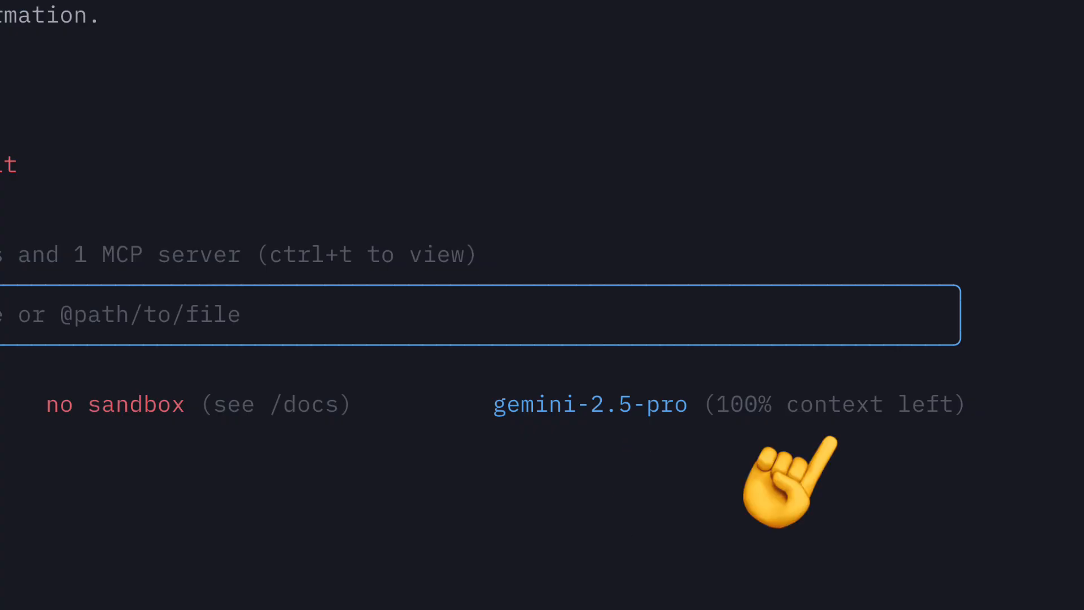
Step: Try /init, get the Unknown command error, and show the Vite + React starter page
{"action": "key", "text": "ctrl+t"}
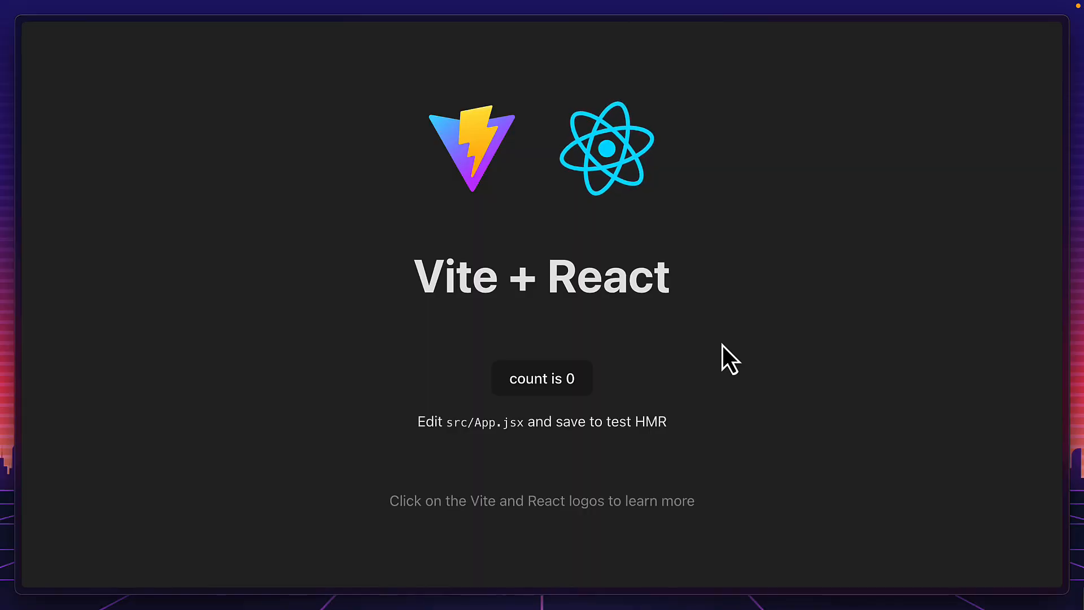
{"action": "mouse_move", "coordinate": [760, 290]}
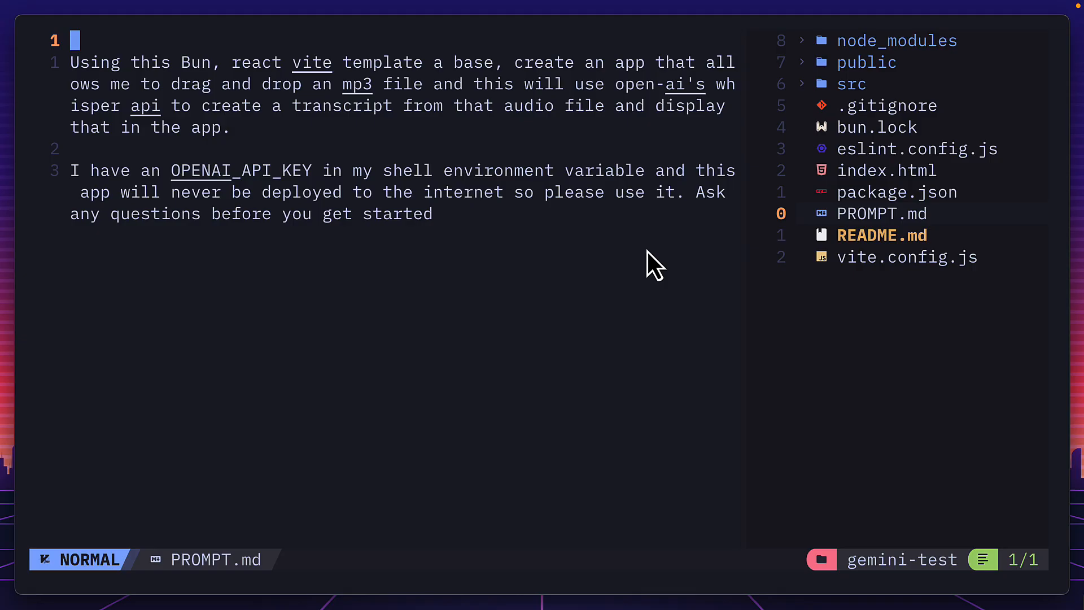
{"action": "mouse_move", "coordinate": [343, 124]}
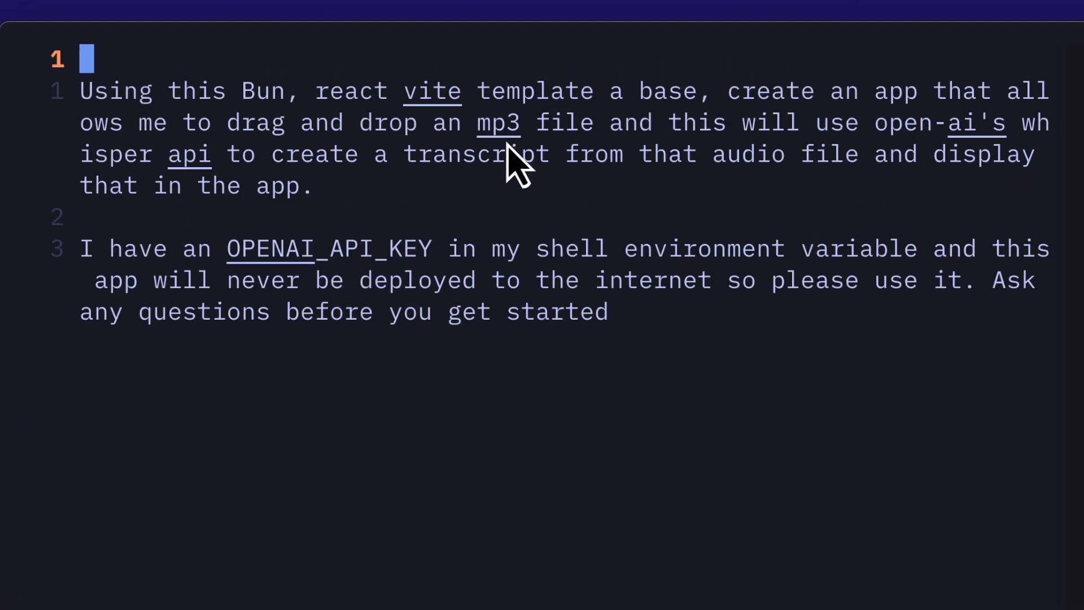
{"action": "mouse_move", "coordinate": [128, 193]}
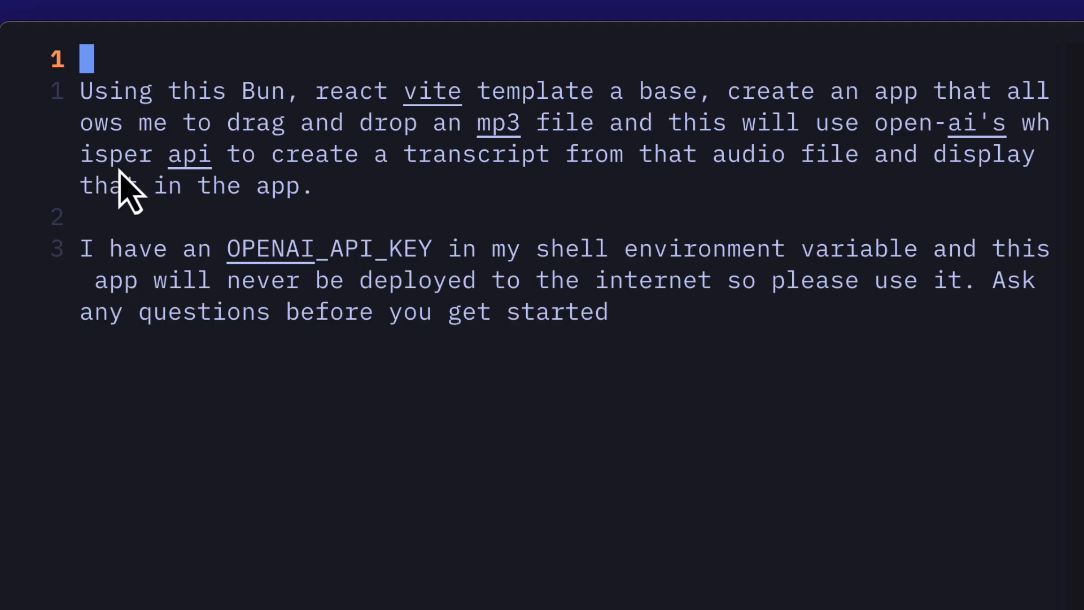
{"action": "mouse_move", "coordinate": [459, 204]}
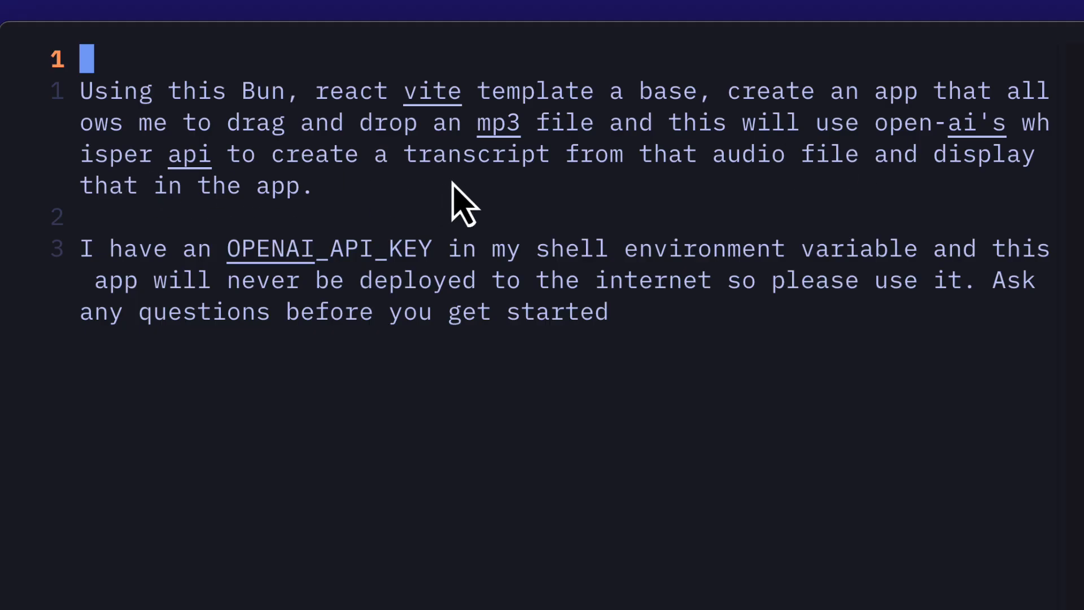
Step: Open PROMPT.md, which requests a drag-and-drop MP3 Whisper transcription app
{"action": "key", "text": "Return"}
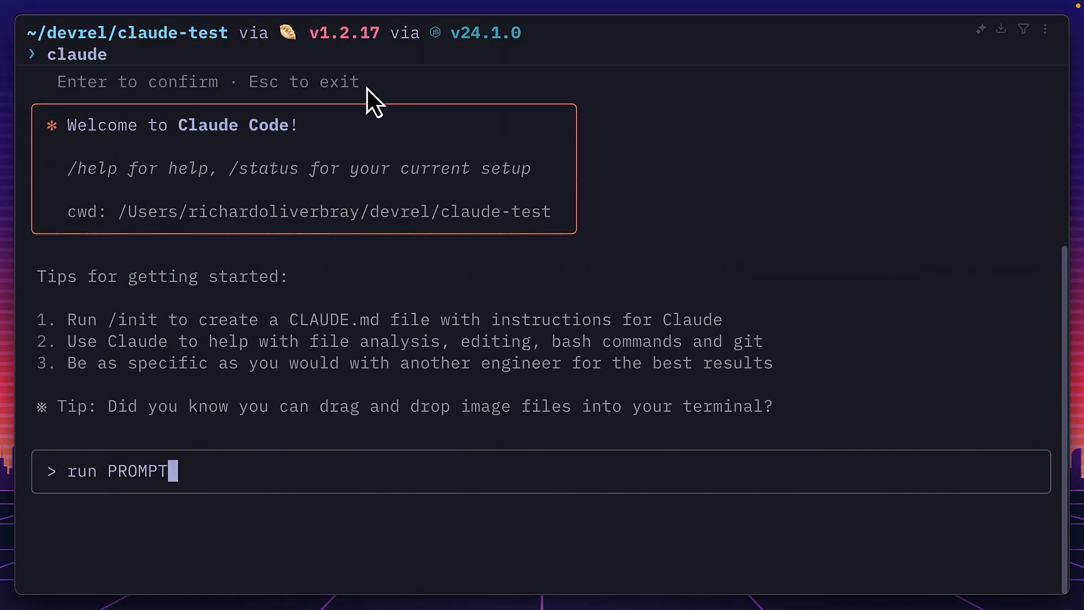
Step: Build the app from PROMPT.md, approve bun add openai, run bun run dev, and report the ReferenceError
{"action": "key", "text": "Return"}
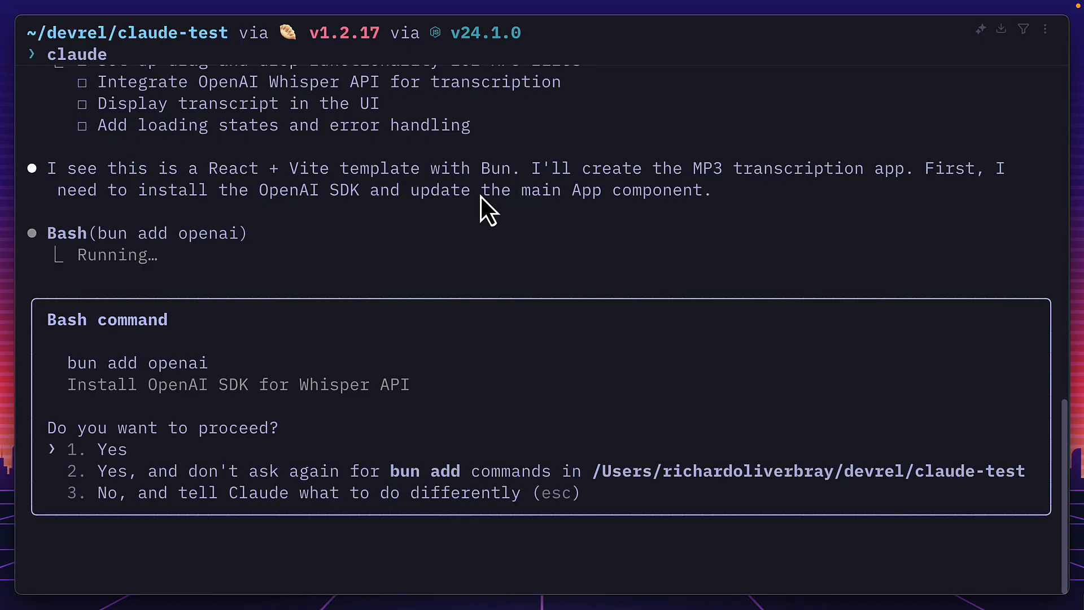
{"action": "key", "text": "Down"}
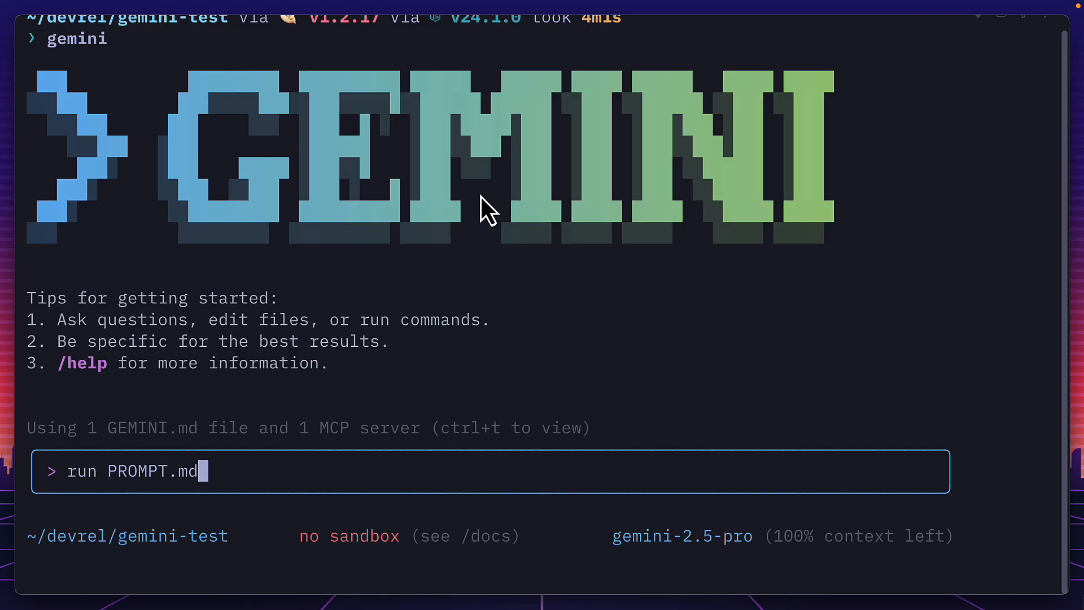
{"action": "key", "text": "Return"}
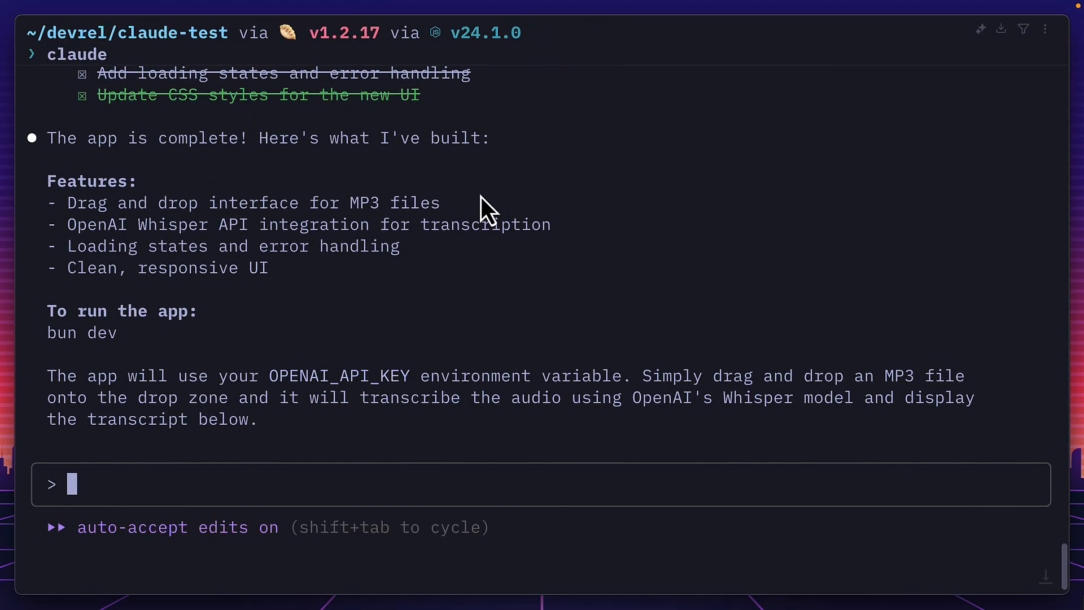
{"action": "type", "text": "bun run"}
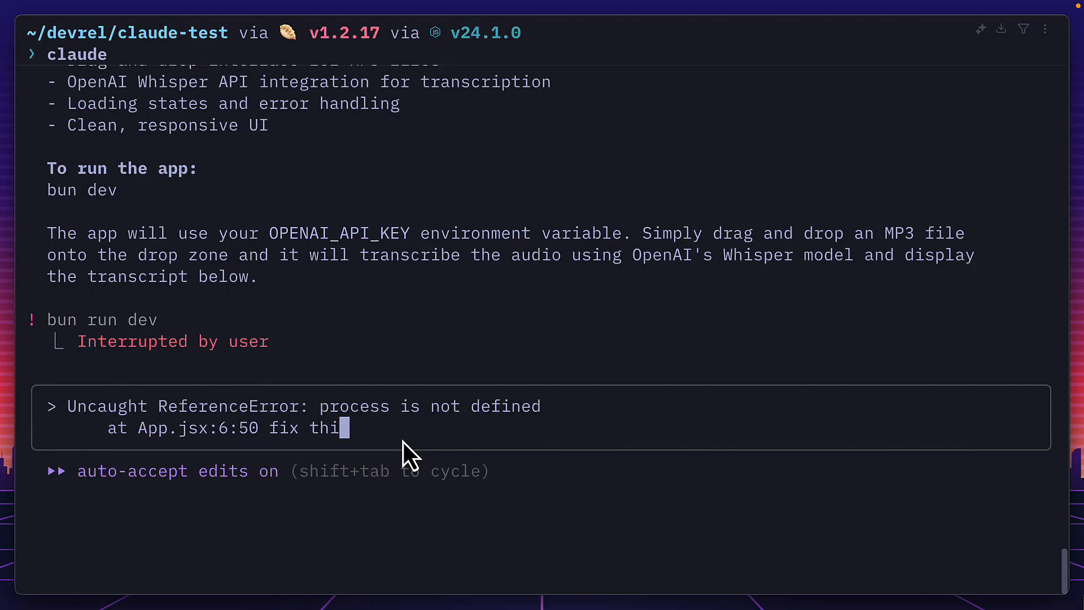
{"action": "key", "text": "Return"}
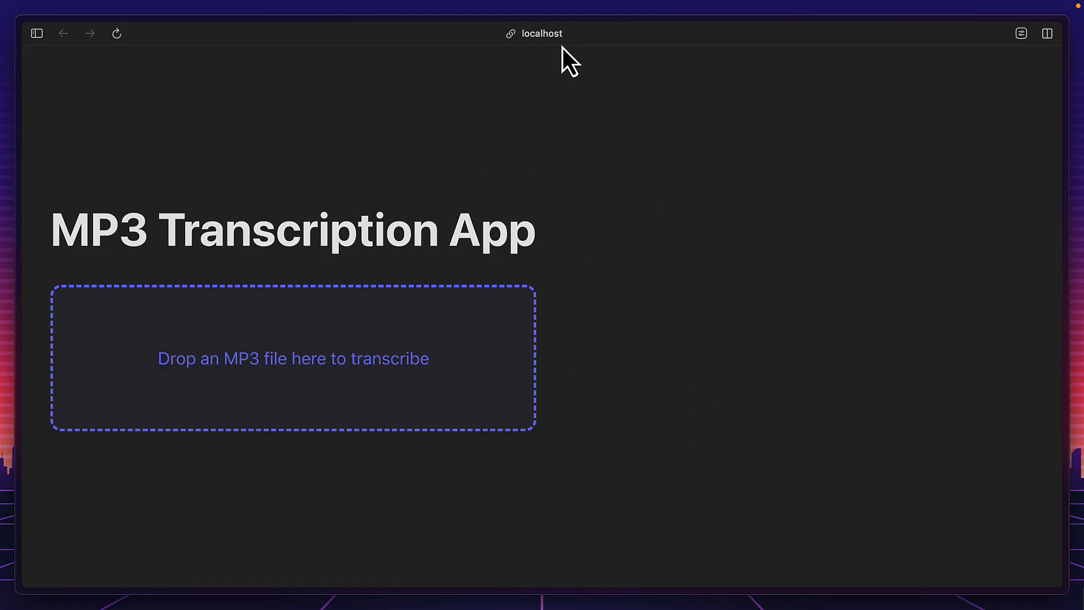
{"action": "left_click", "coordinate": [541, 34]}
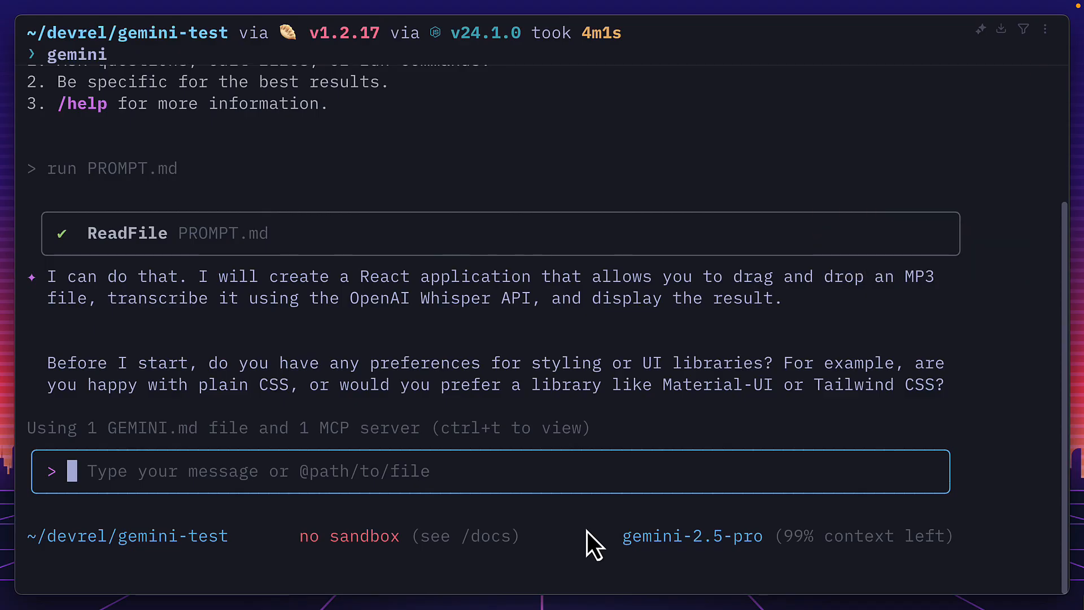
Step: Answer Gemini's styling question, always allow the App.jsx edits, and approve installing openai
{"action": "key", "text": "Return"}
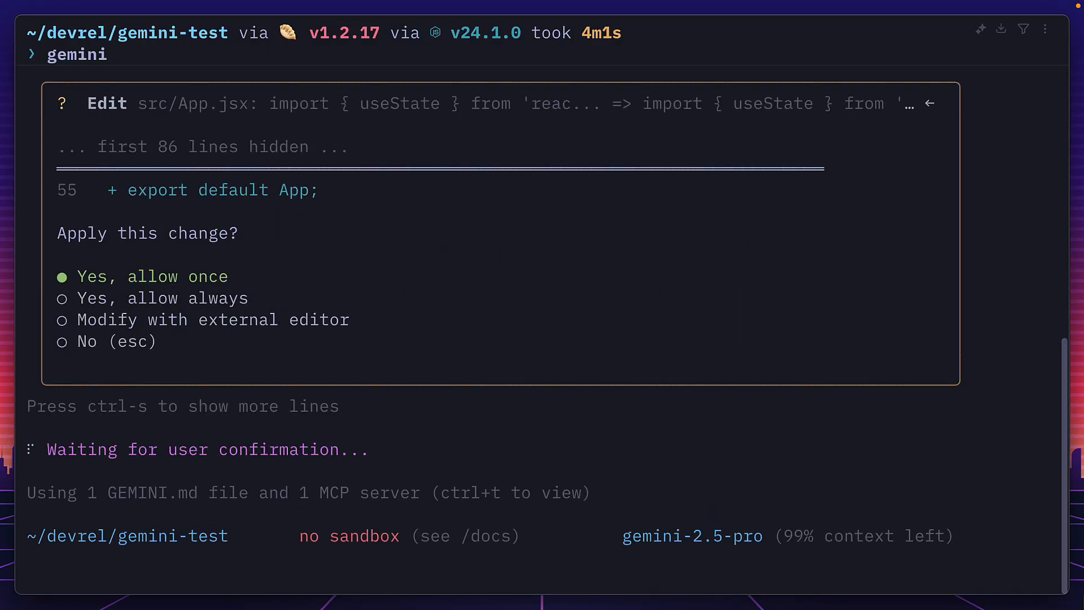
{"action": "key", "text": "down"}
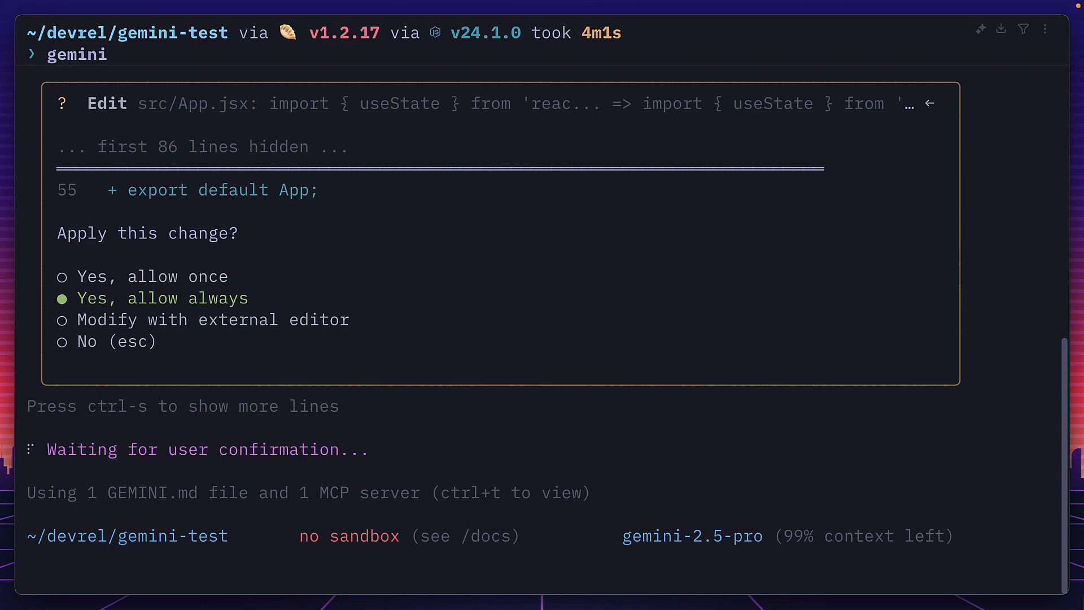
{"action": "key", "text": "ctrl+y"}
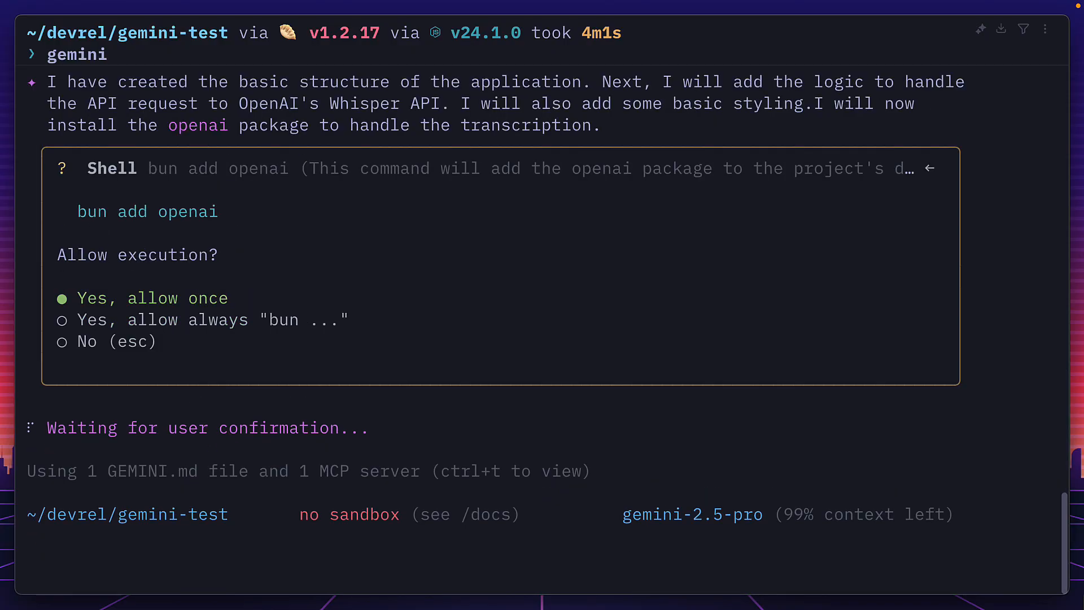
{"action": "key", "text": "down"}
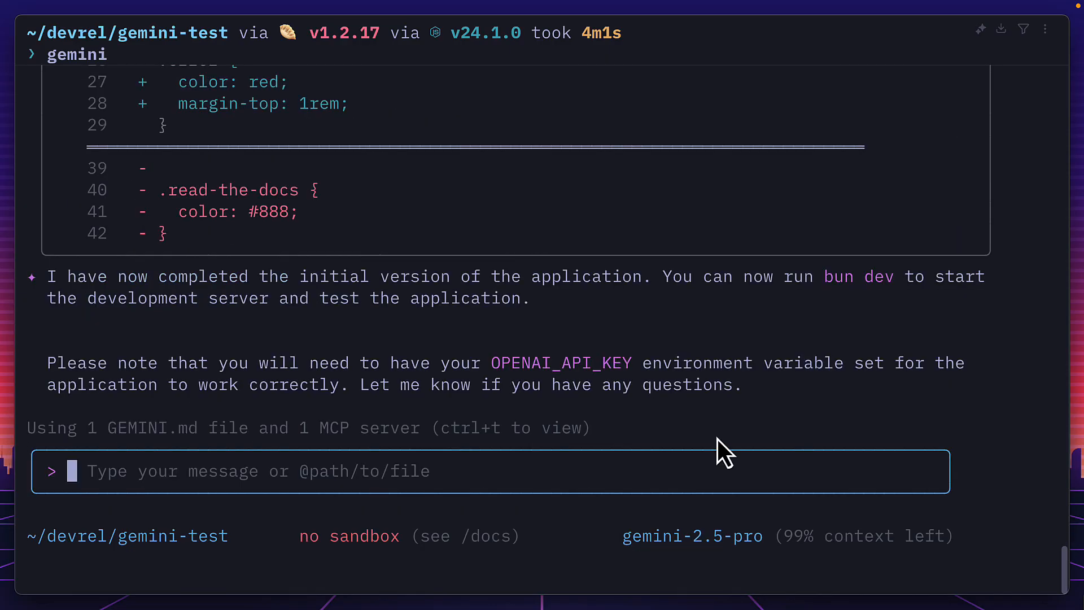
{"action": "mouse_move", "coordinate": [563, 390]}
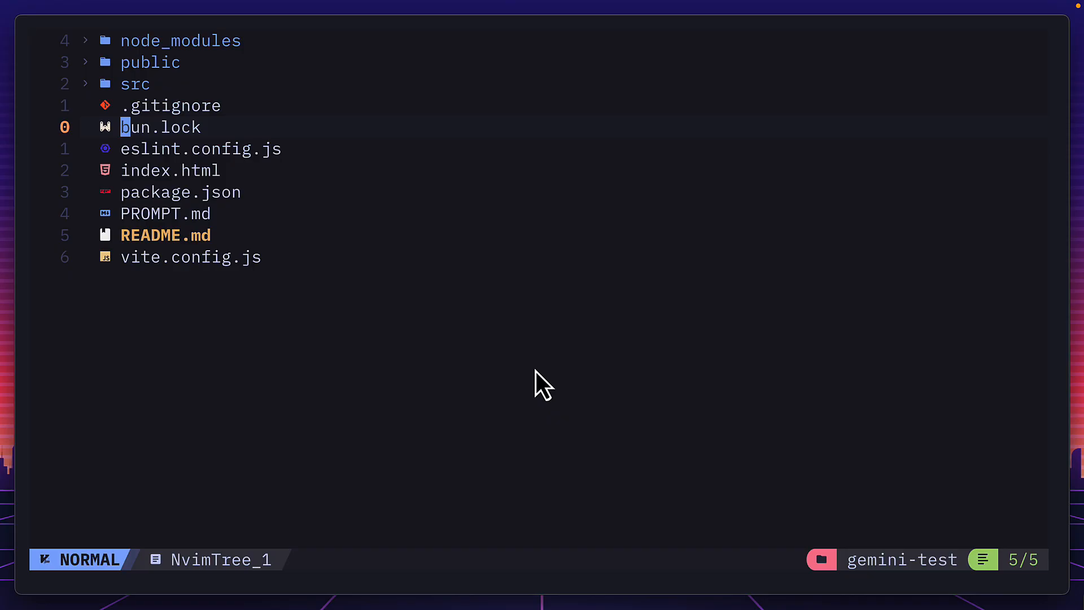
{"action": "mouse_move", "coordinate": [388, 138]}
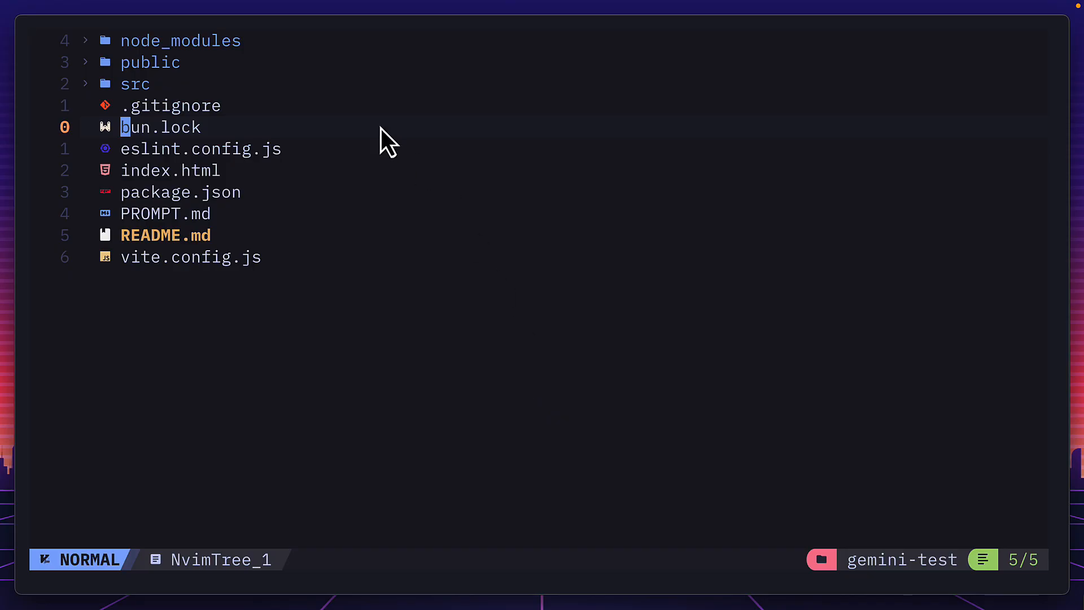
{"action": "mouse_move", "coordinate": [142, 129]}
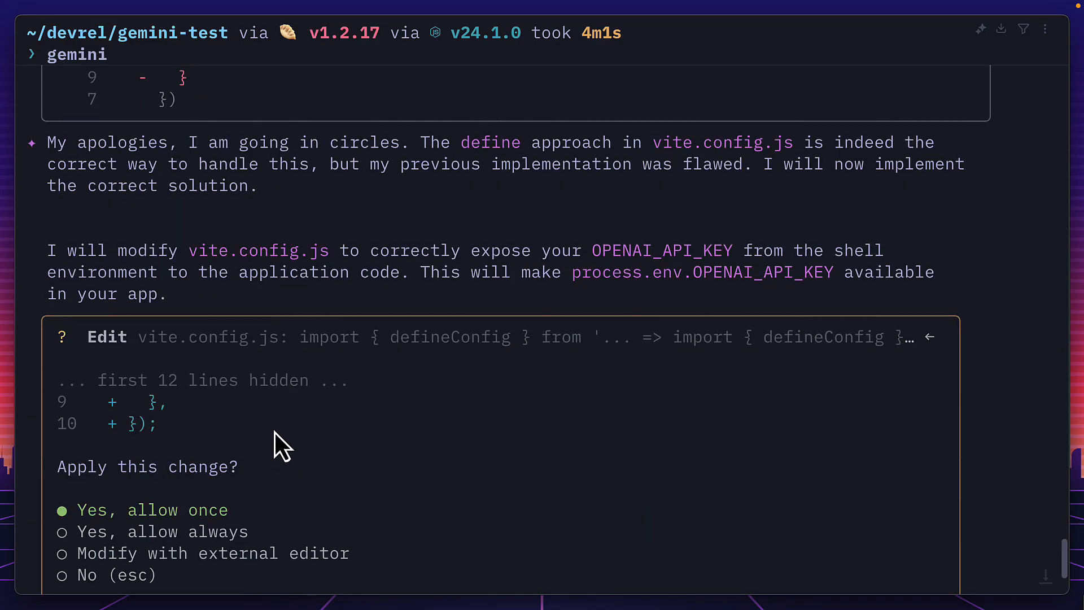
{"action": "mouse_move", "coordinate": [228, 367]}
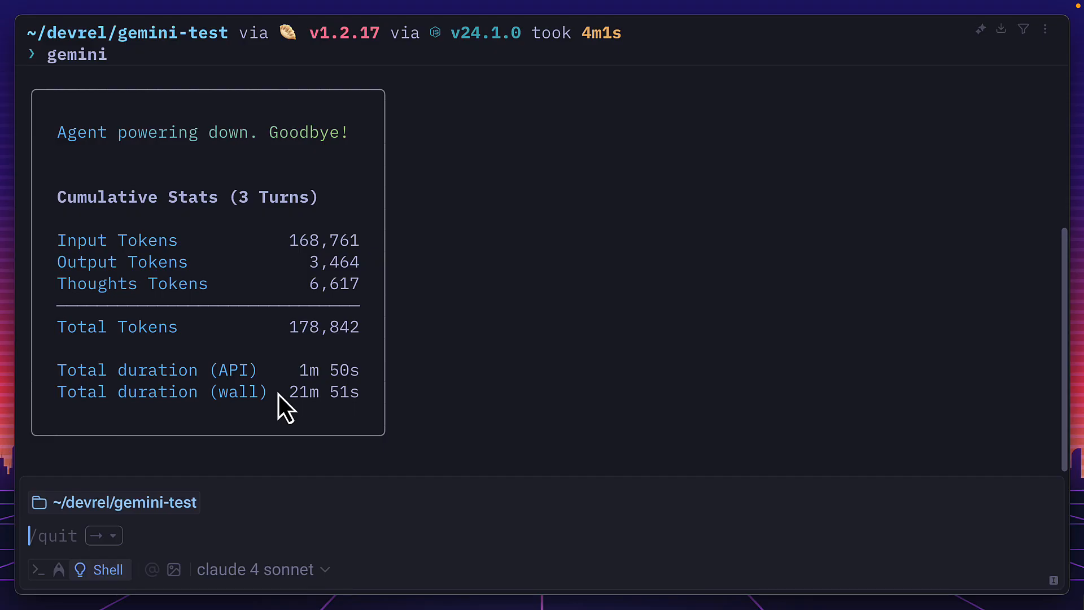
{"action": "mouse_move", "coordinate": [283, 339]}
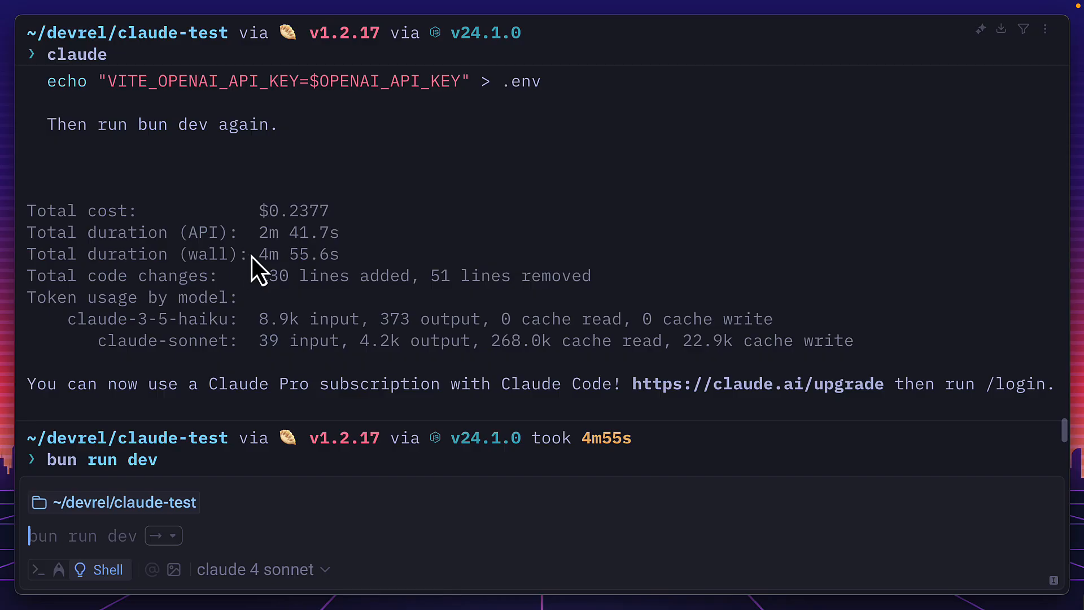
{"action": "mouse_move", "coordinate": [297, 321]}
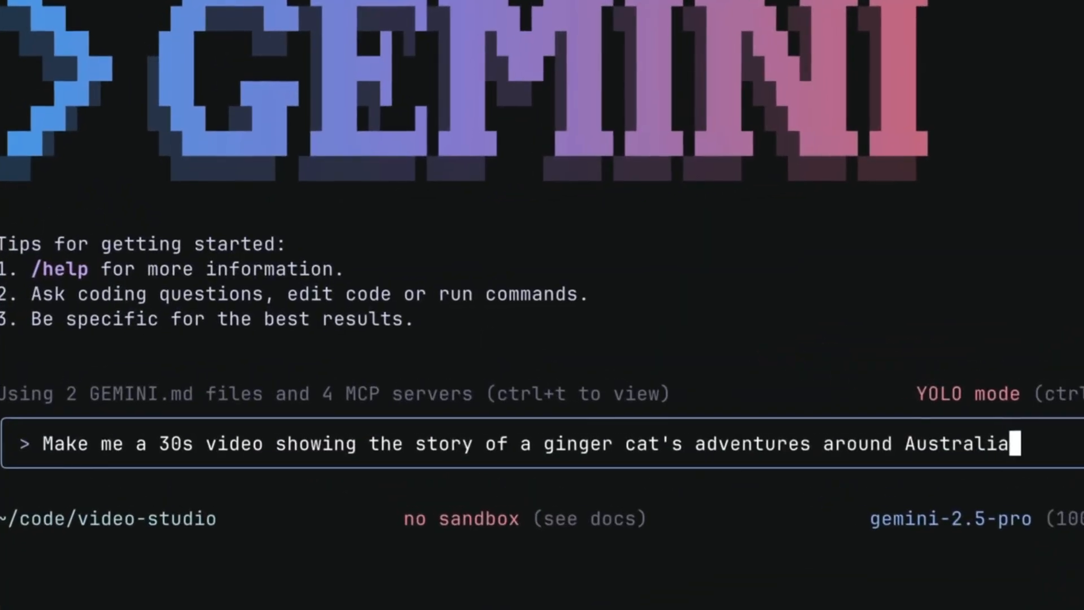
Step: Submit a ginger cat video request, then request an image of a dog looking into the distance
{"action": "key", "text": "Return"}
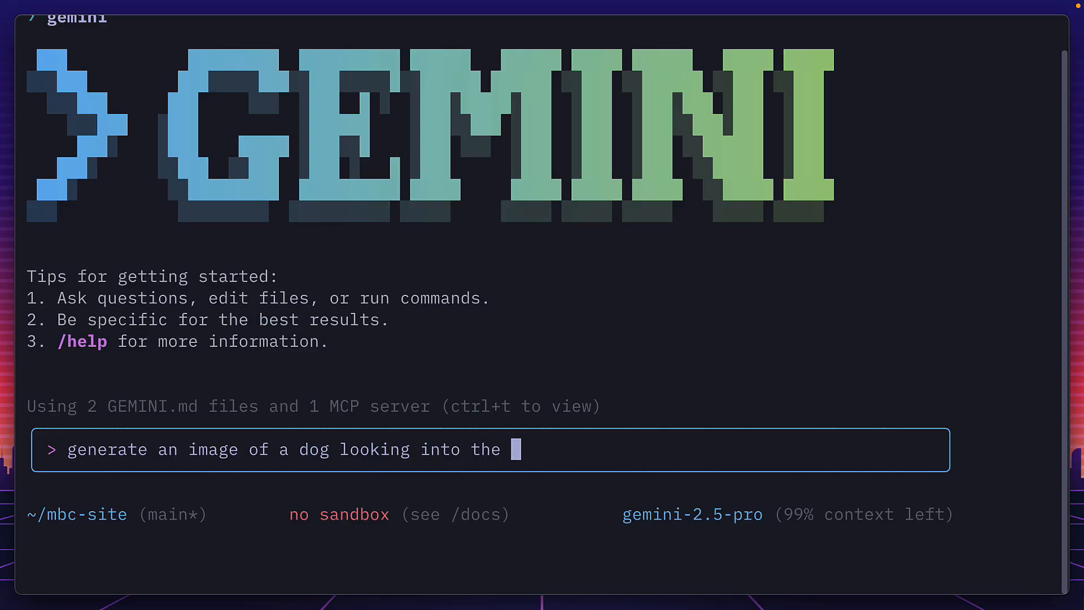
{"action": "key", "text": "Return"}
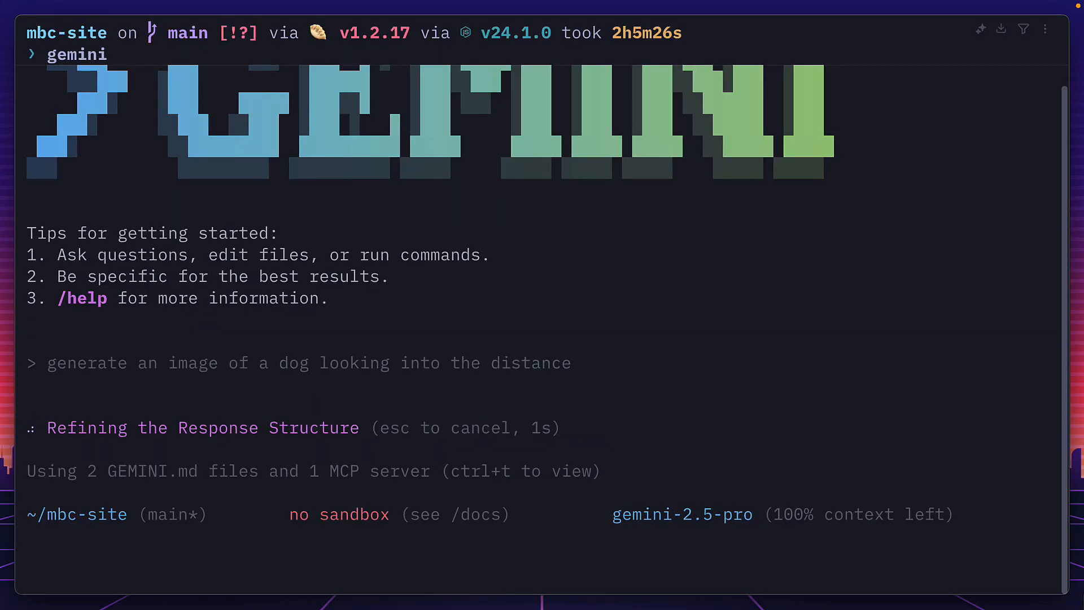